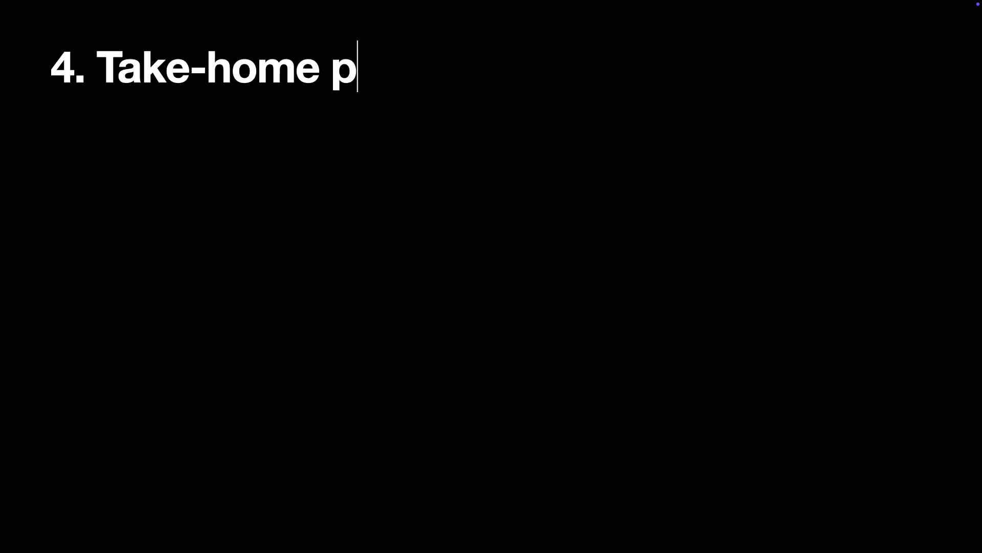
type("roject")
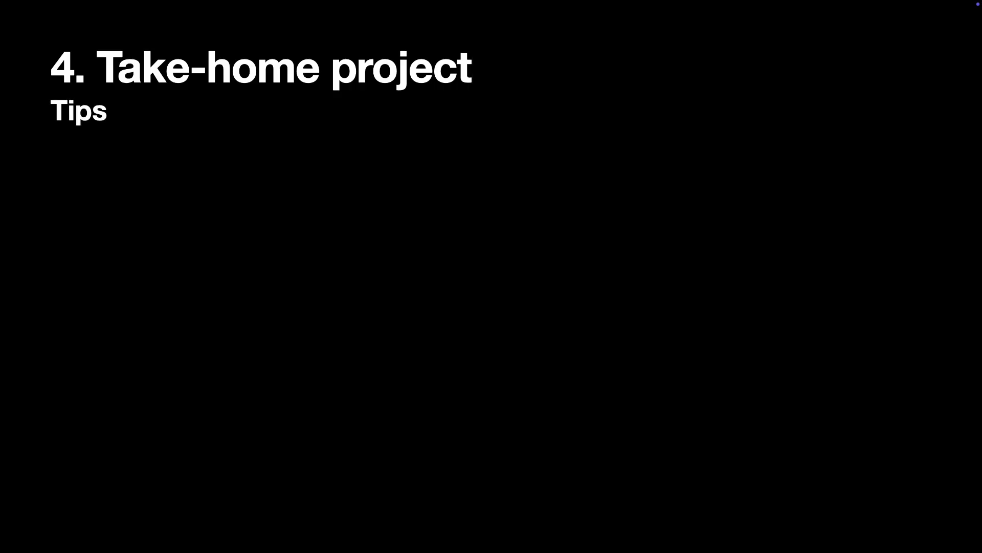
type("Exceed expectations")
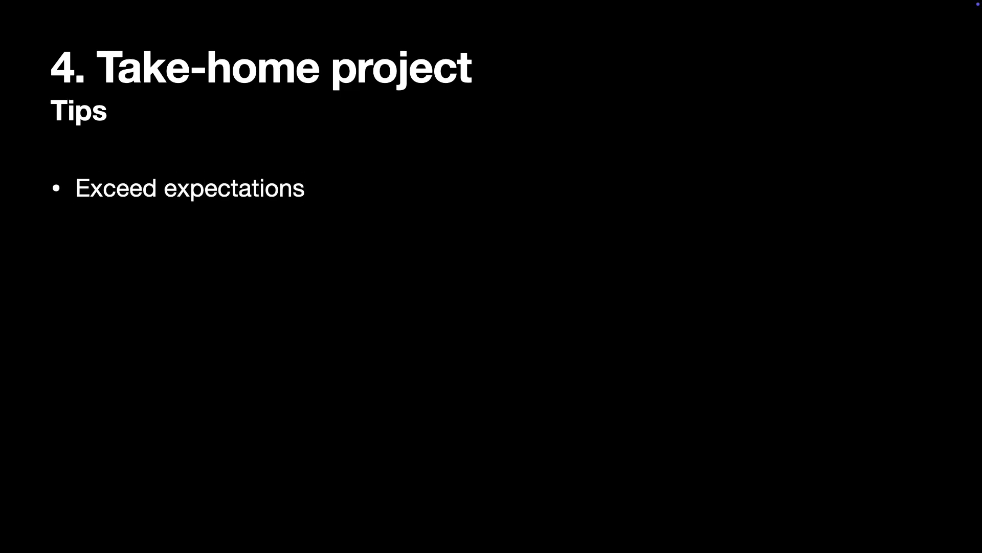
type("Write unit tests, UI tests")
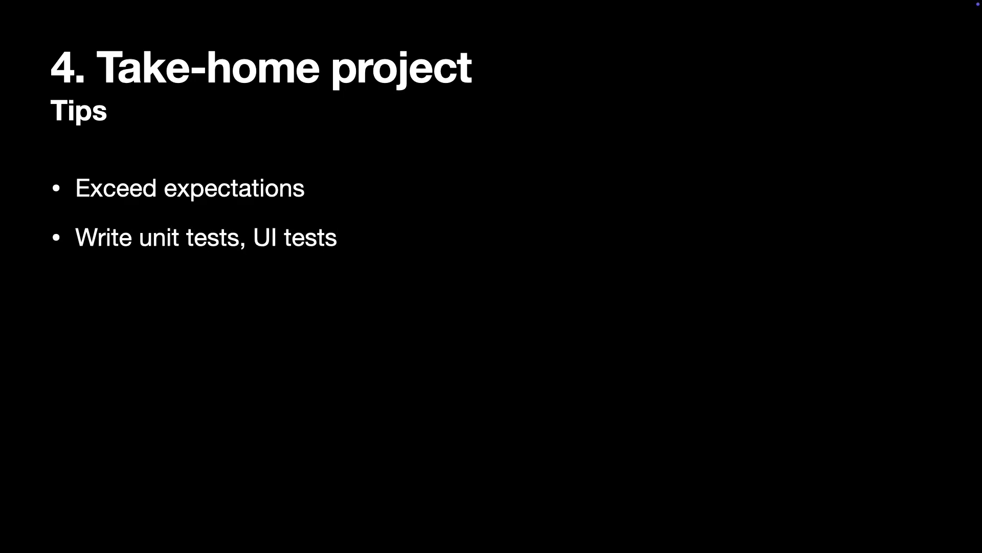
type("Create documentatio")
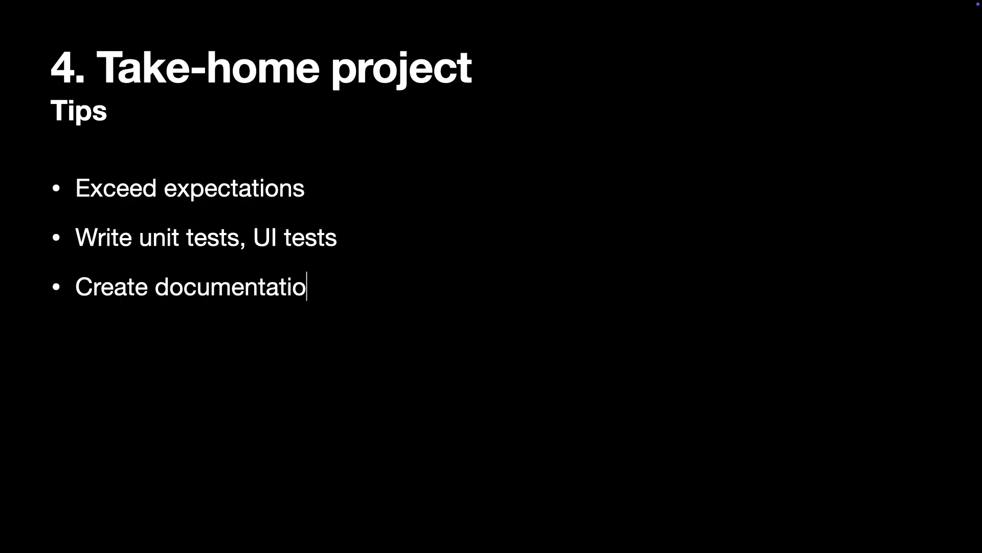
type("n")
type("Use modern tech stack")
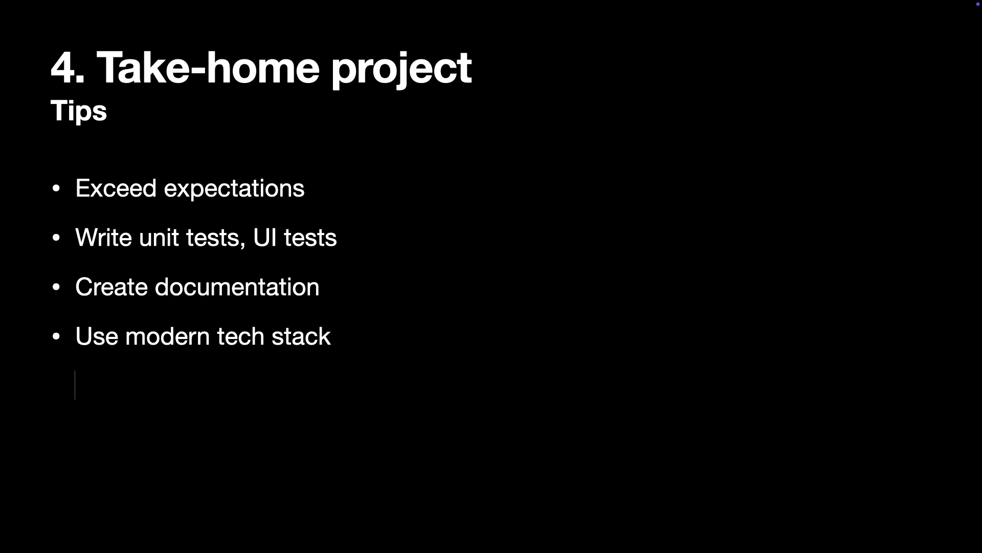
type("Use AI tools with caution")
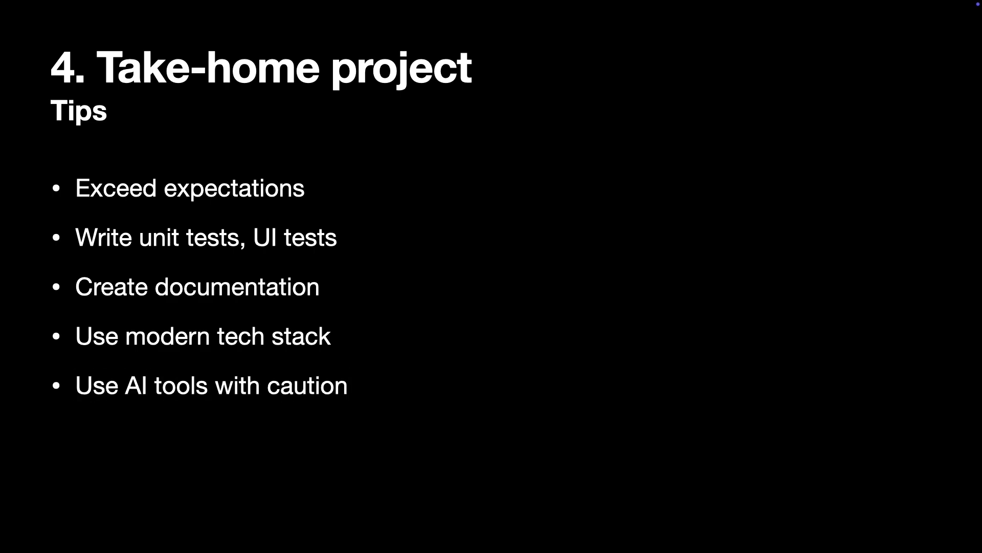
type("Understand every line")
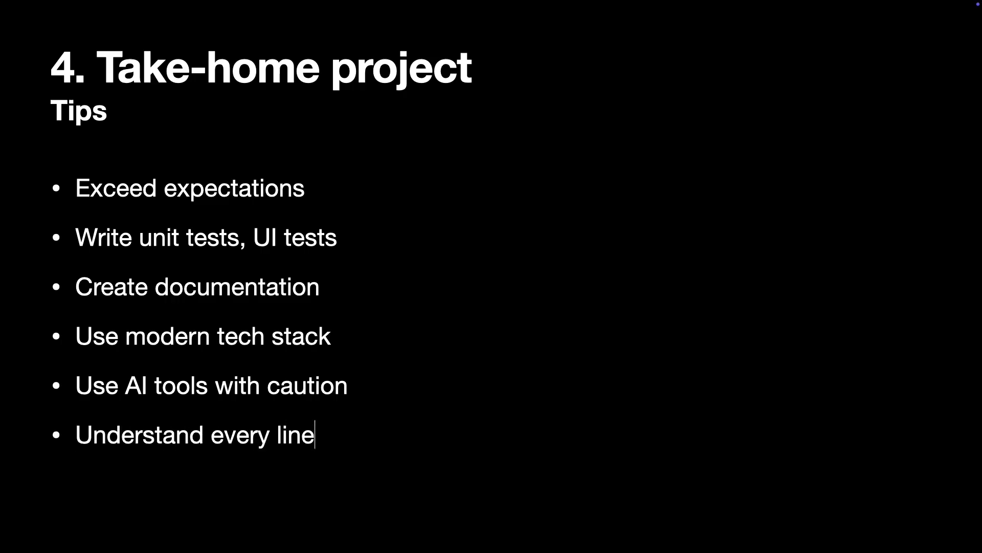
type("of code")
type("5")
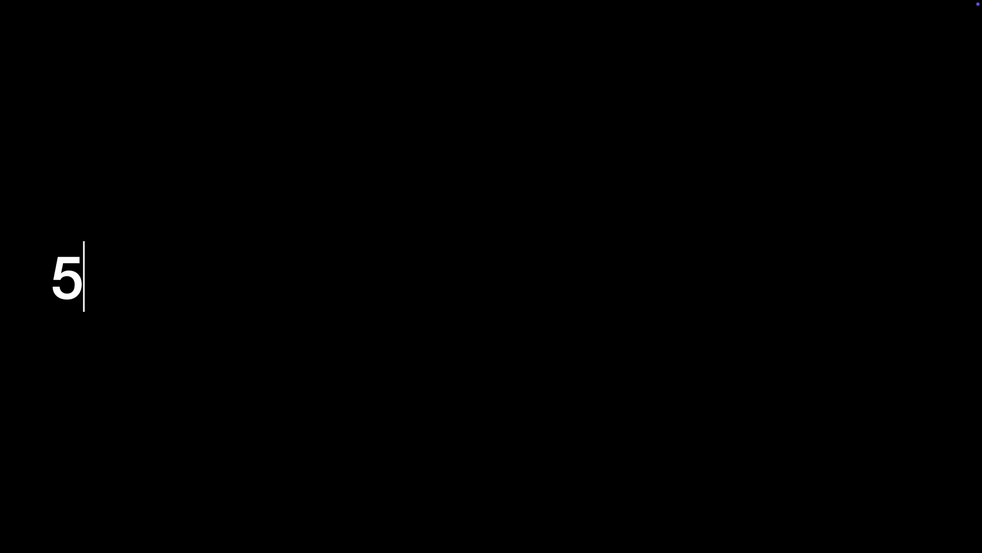
type(". Algorithm Coding Interview")
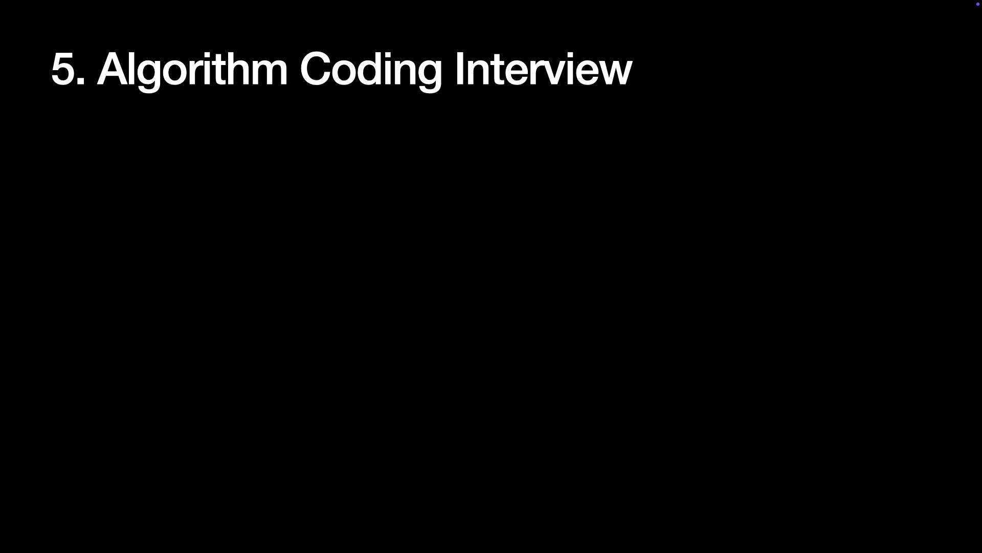
type("How t")
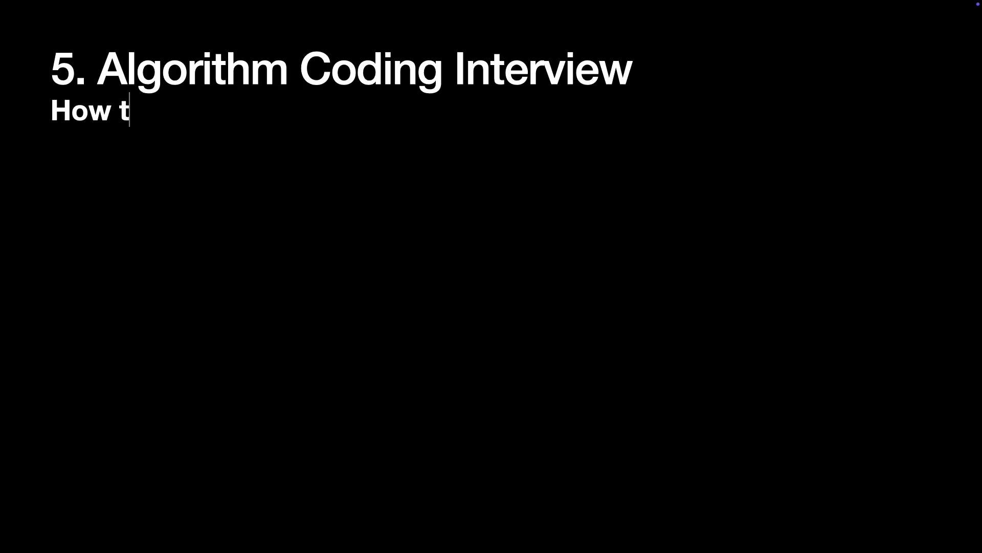
type("o prepare")
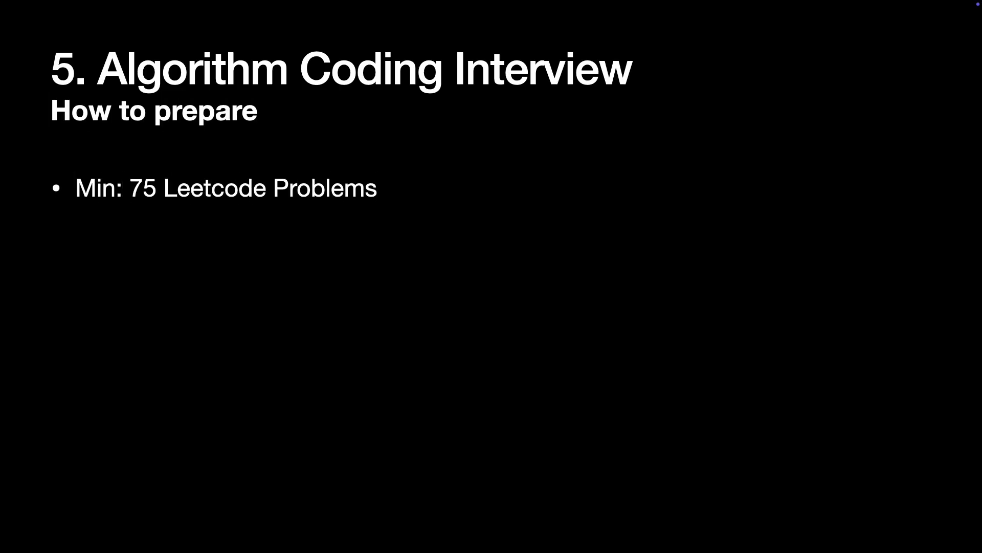
type("Aim for: 150 Leetcode Problems")
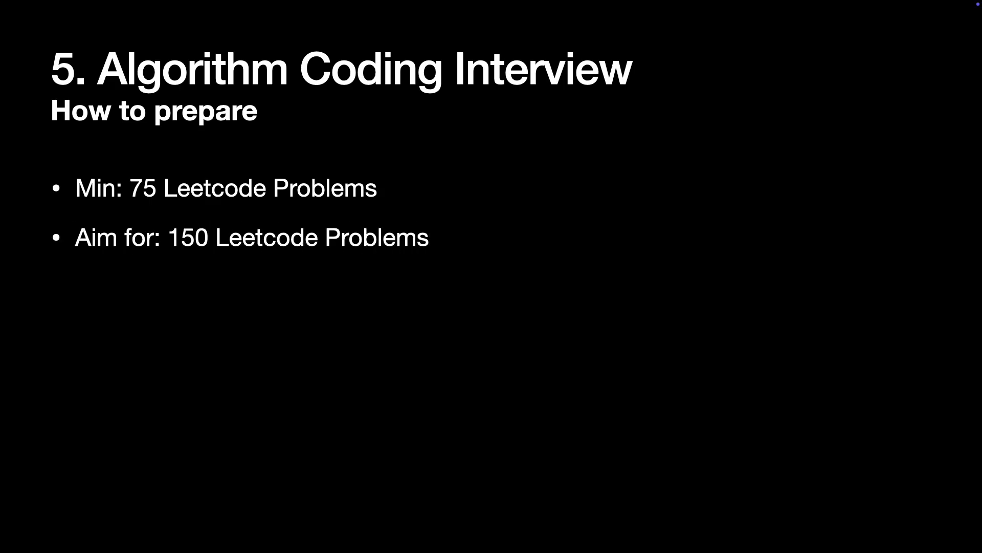
type("Focus on learning the patterns")
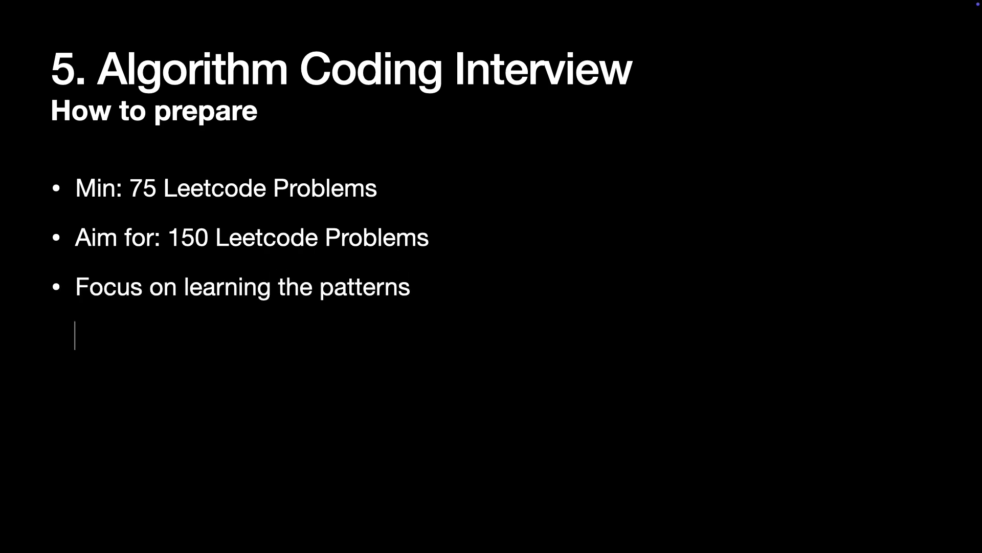
type("Learn to implement common data structures in Swift")
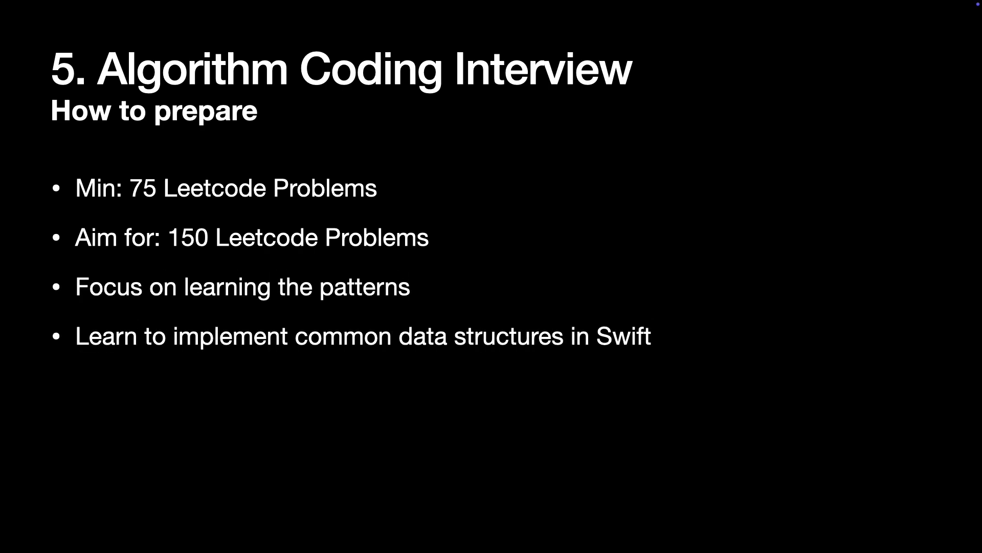